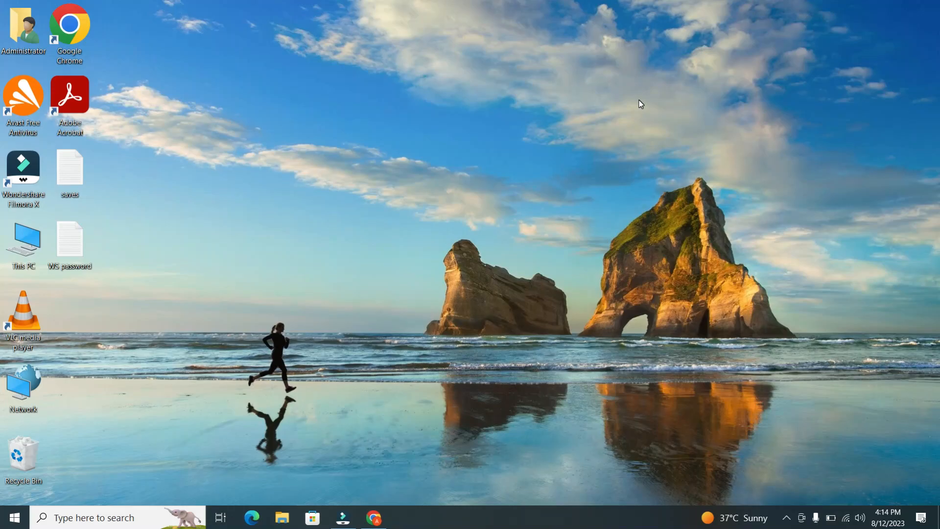
mouse_move(415, 176)
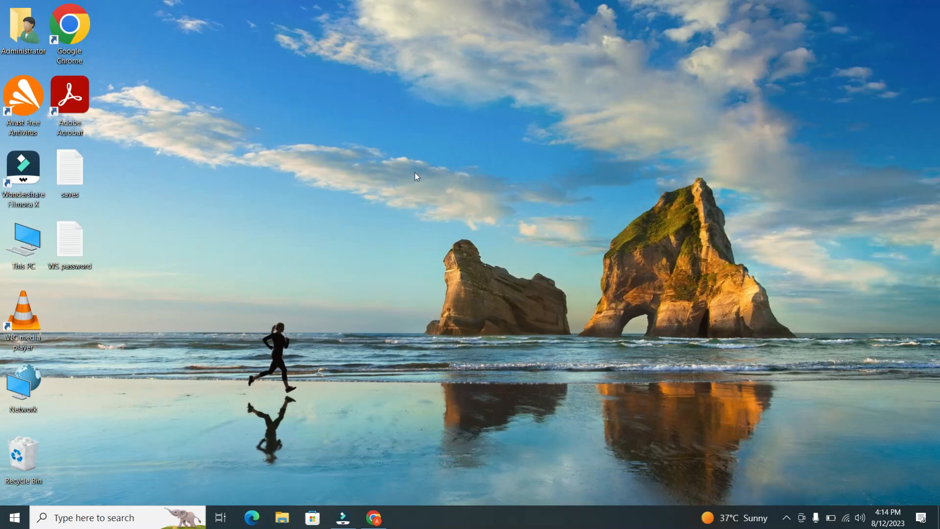
mouse_move(511, 162)
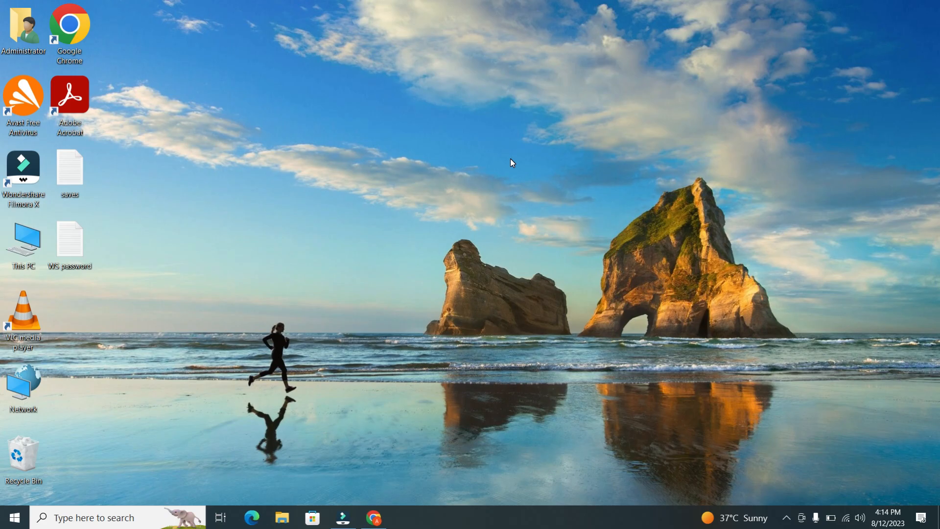
mouse_move(596, 141)
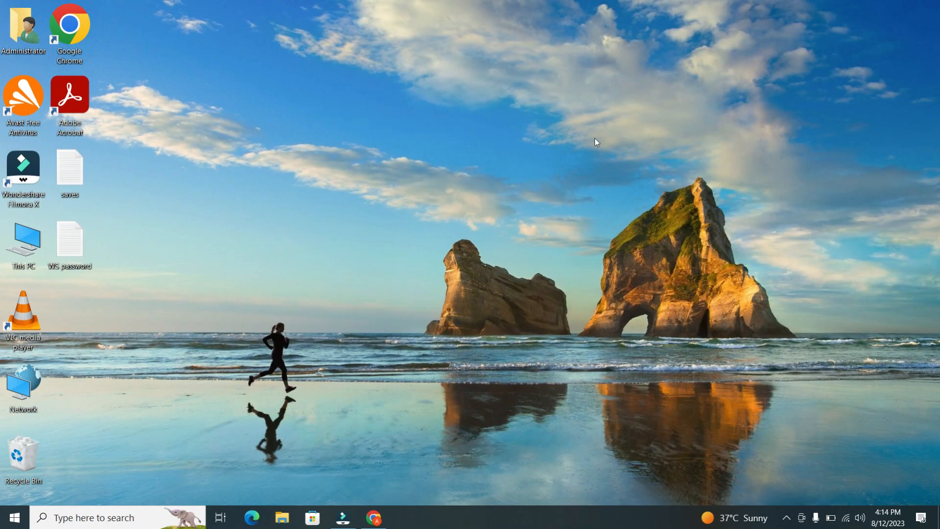
mouse_move(571, 185)
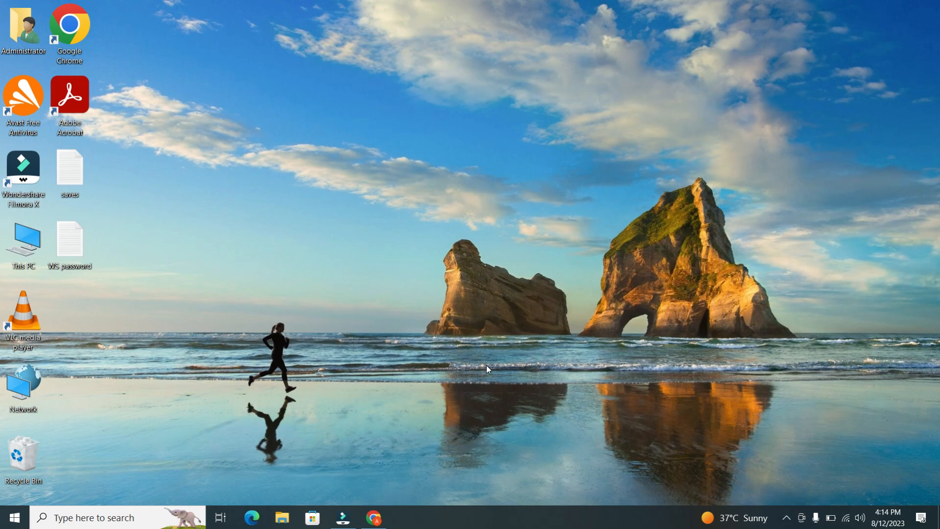
Launch Google Chrome from the Windows desktop
click(374, 517)
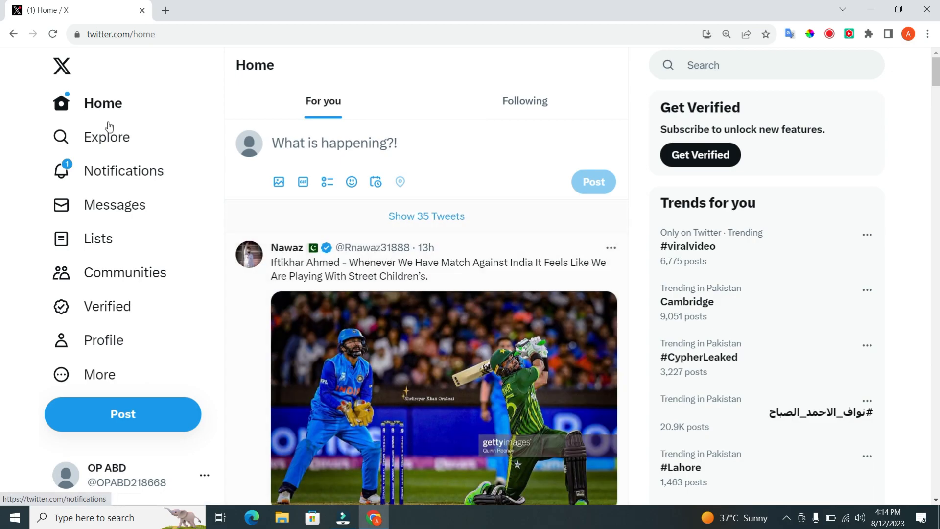
mouse_move(325, 236)
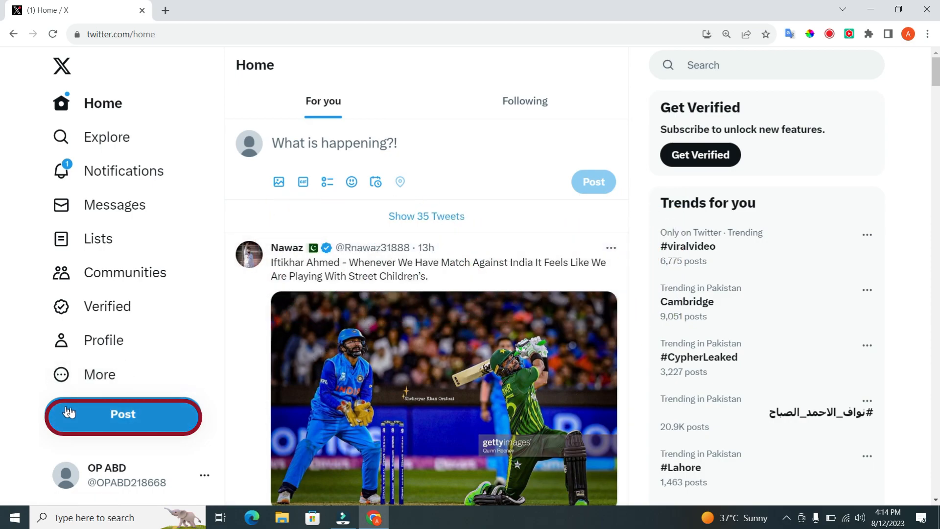
mouse_move(241, 406)
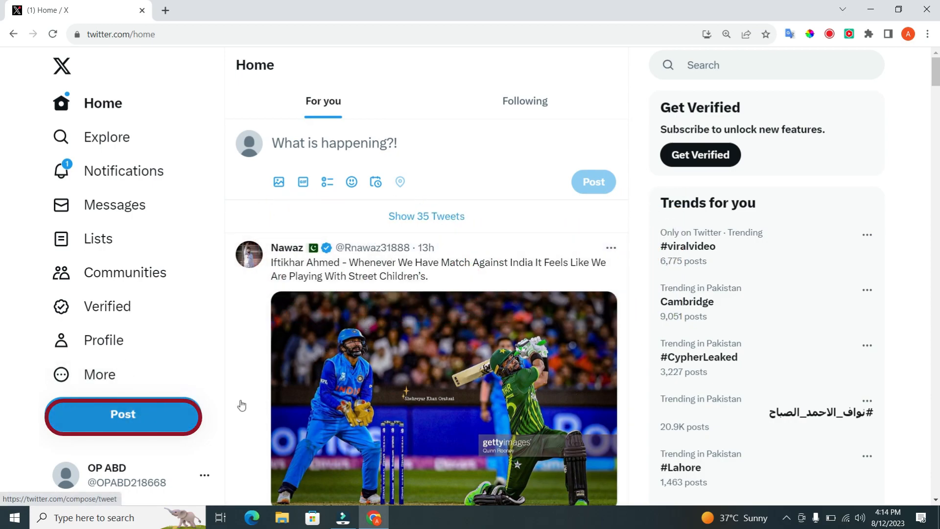
mouse_move(143, 412)
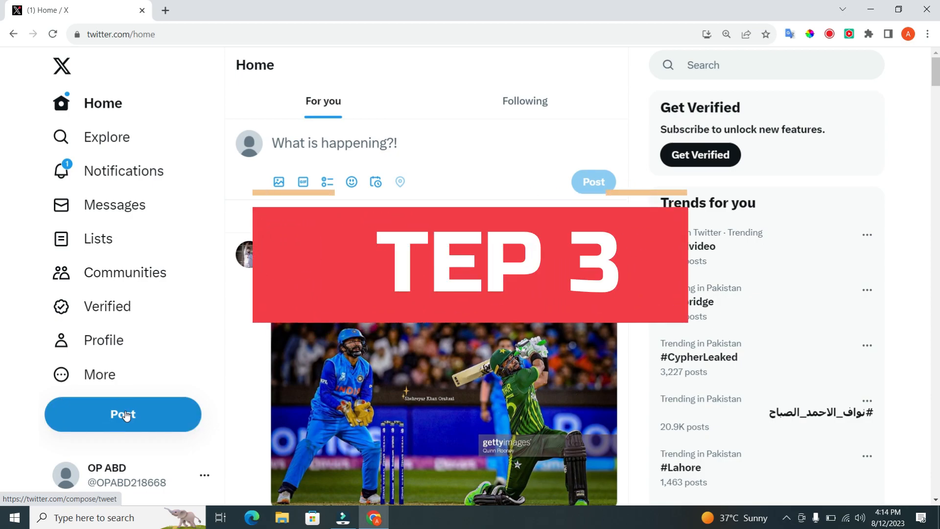
Start a new post reading 'Hello' with '#ImranKhan' on the next line
click(123, 414)
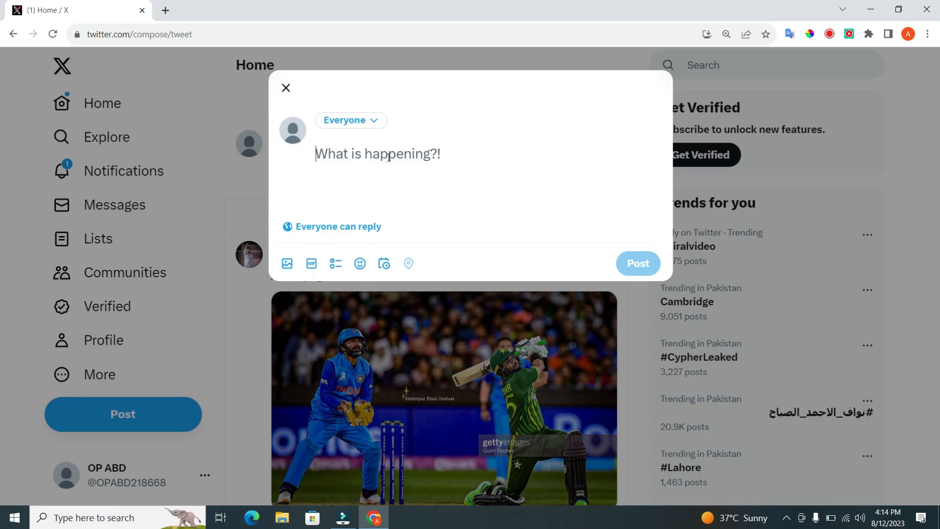
mouse_move(374, 196)
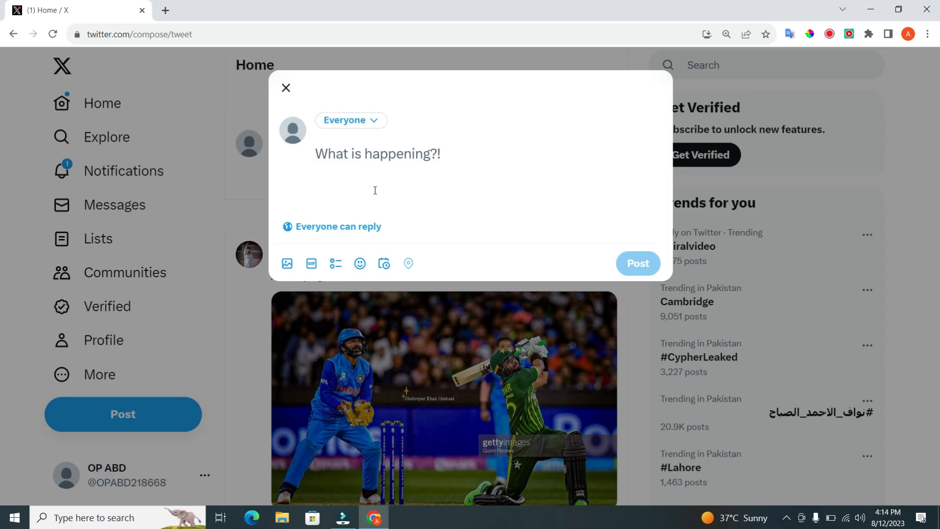
text(Hello)
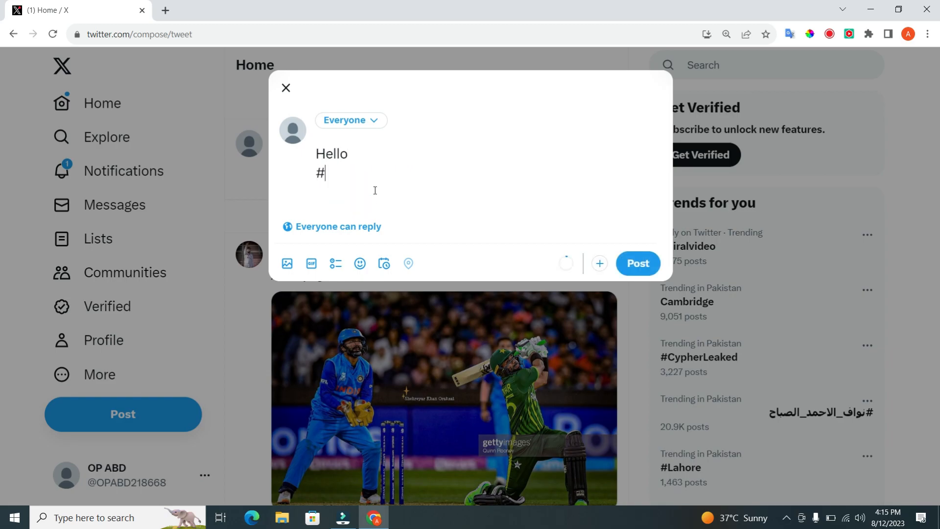
text(ImranKhan)
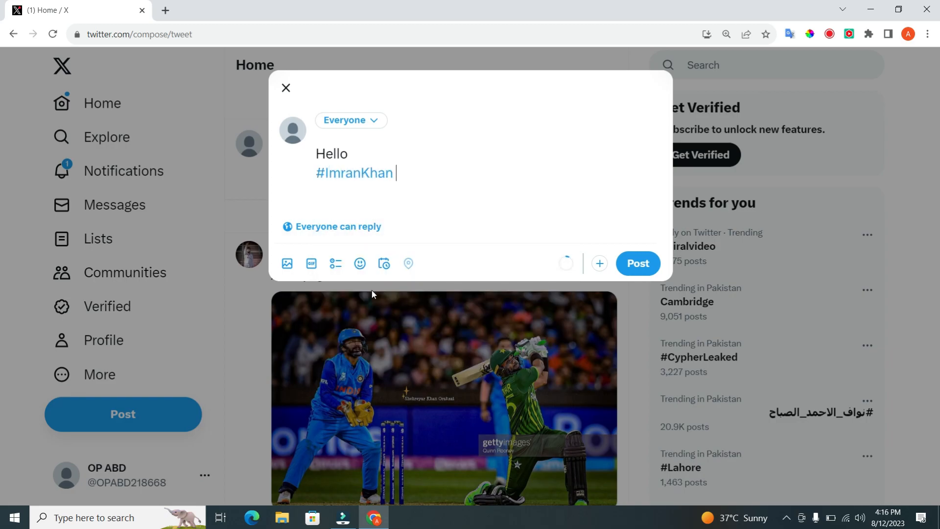
mouse_move(361, 264)
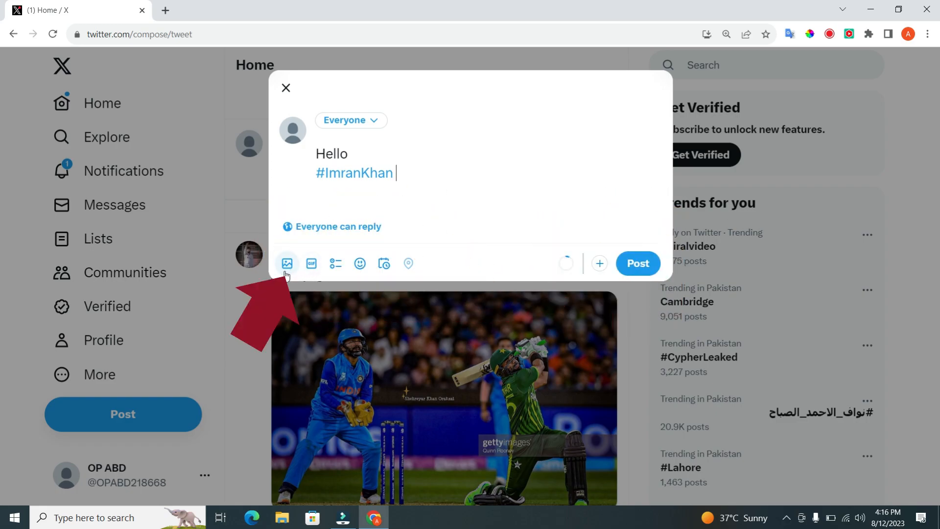
click(287, 264)
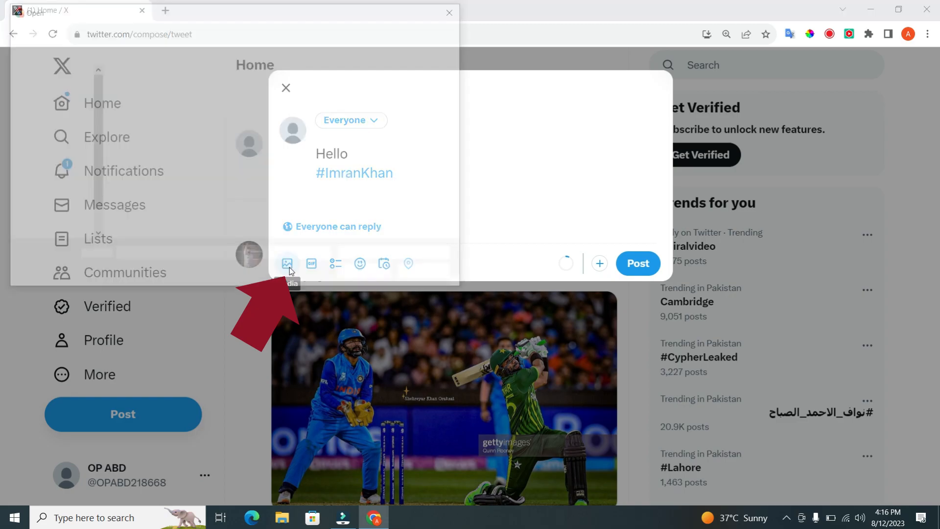
click(286, 263)
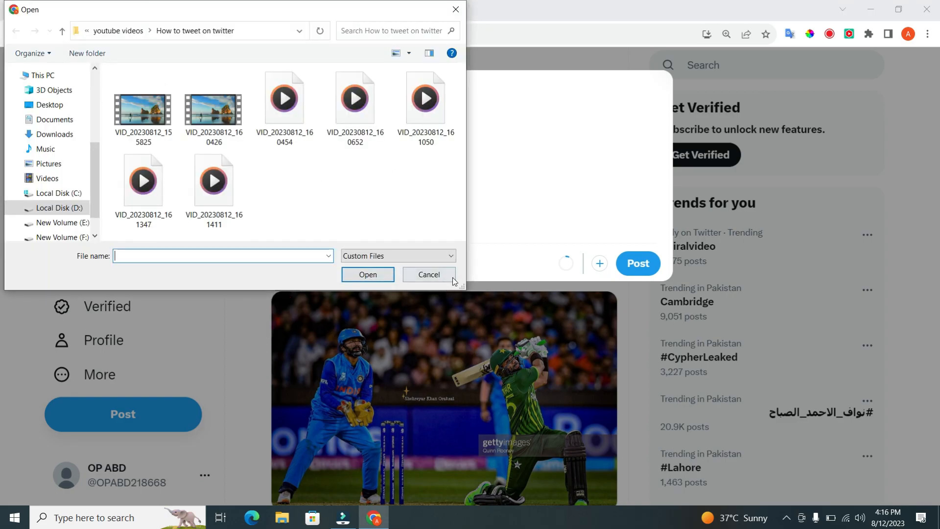
click(429, 274)
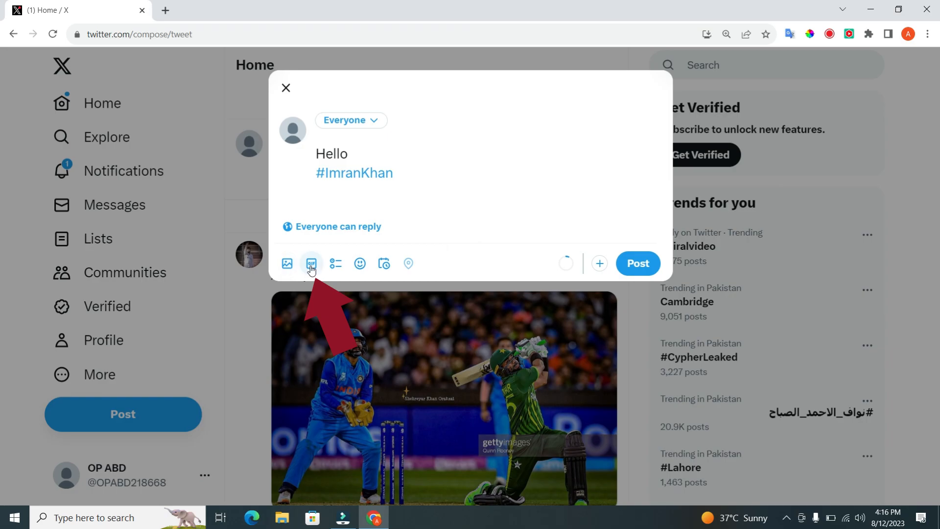
click(311, 263)
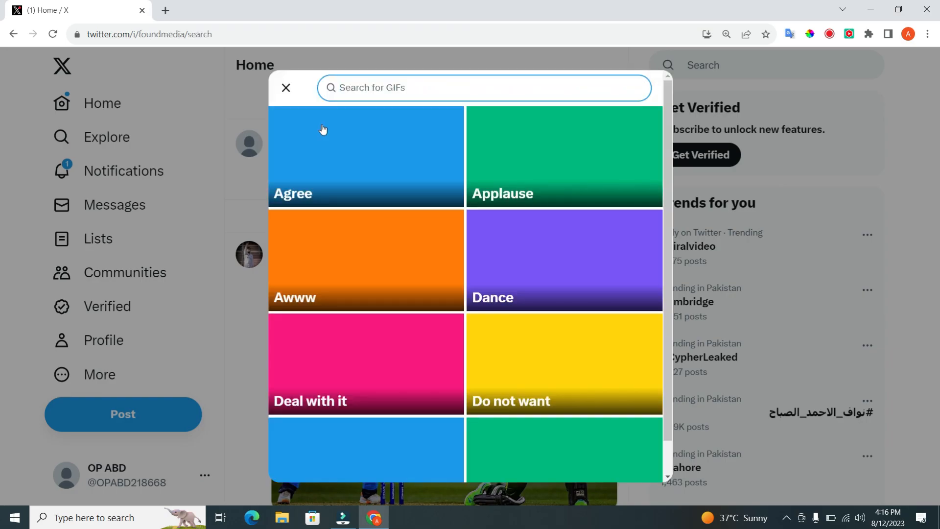
click(286, 88)
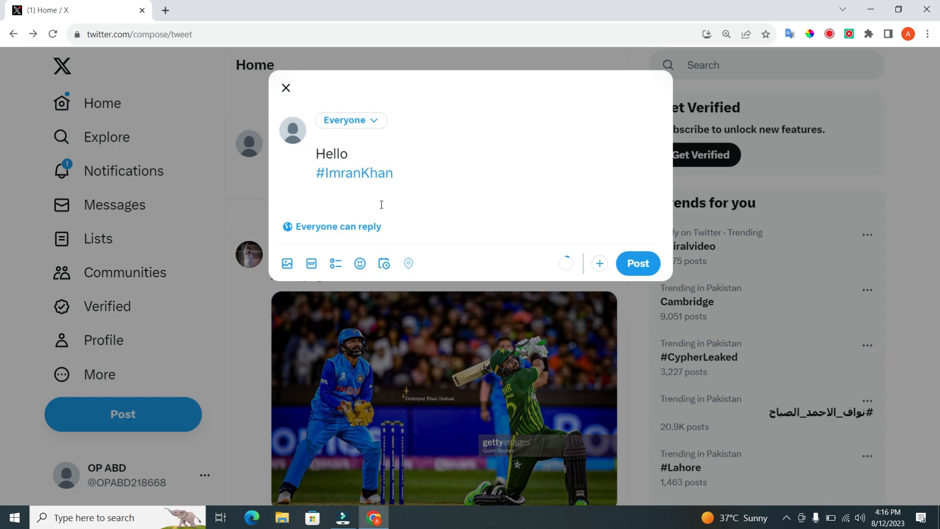
text(@i)
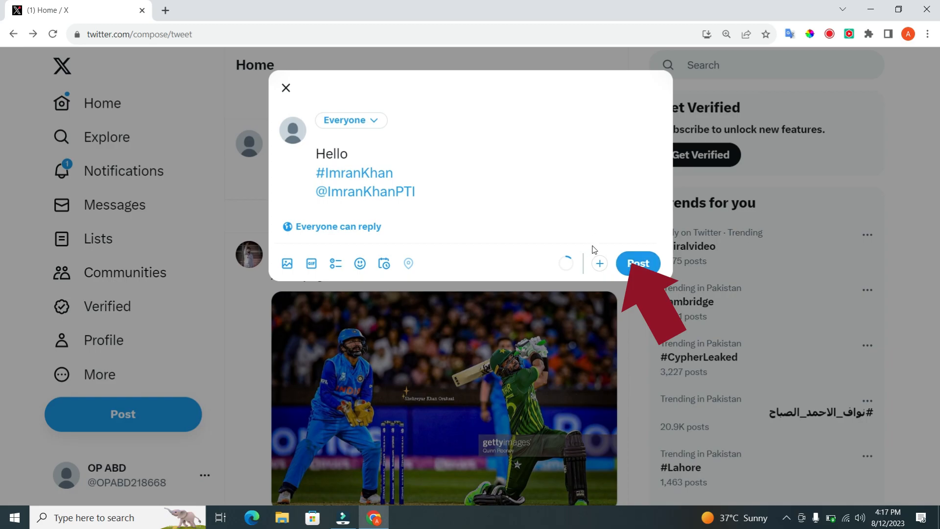
Publish the post and return to the home feed showing it at the top
click(639, 263)
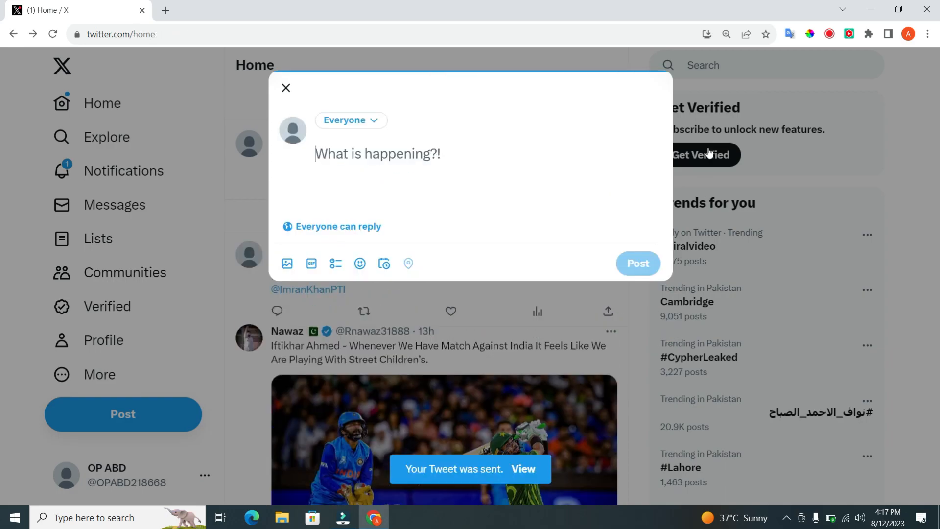
click(286, 89)
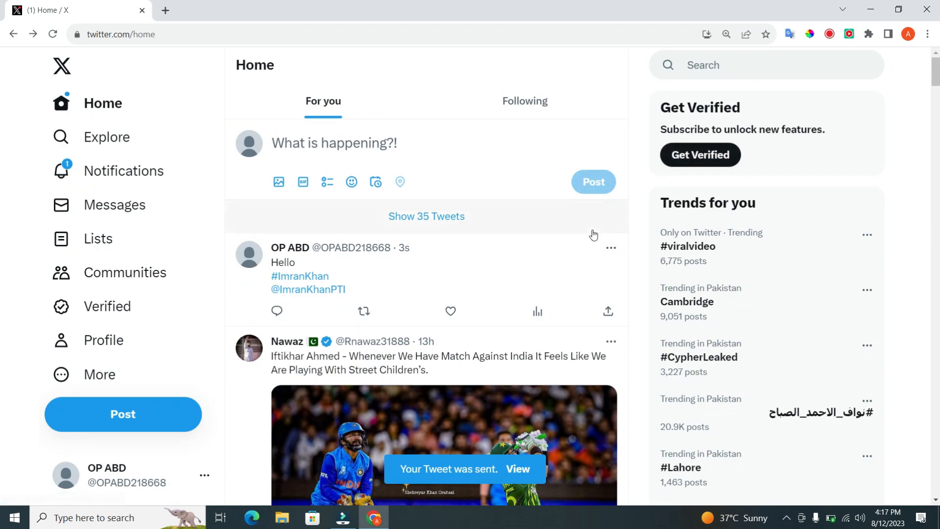